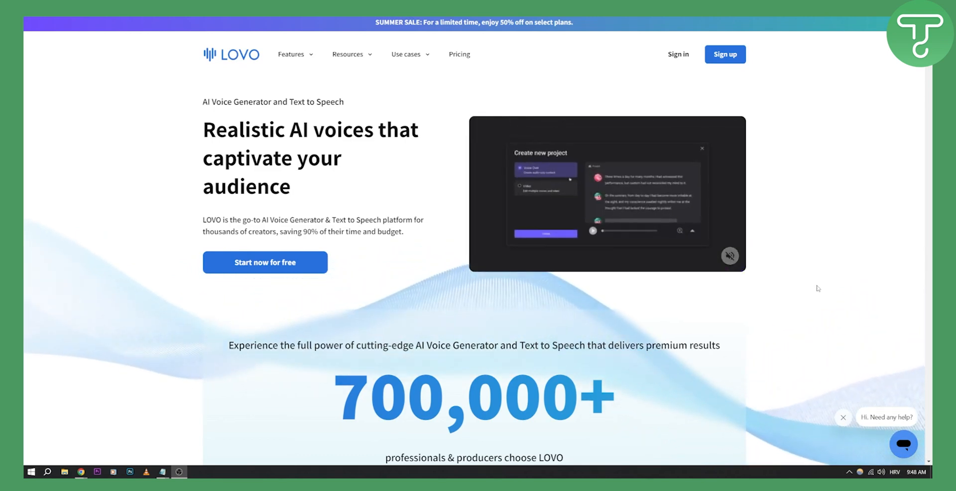
Expand the Features menu listing Text to Speech, Voice Cloning and other tools.
{"action": "scroll", "scroll_direction": "down", "scroll_amount": 3}
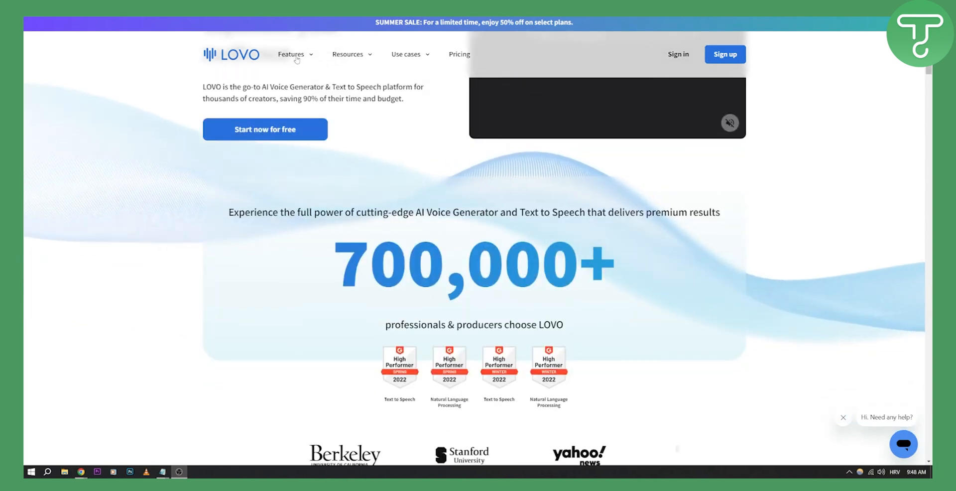
{"action": "left_click", "coordinate": [292, 54]}
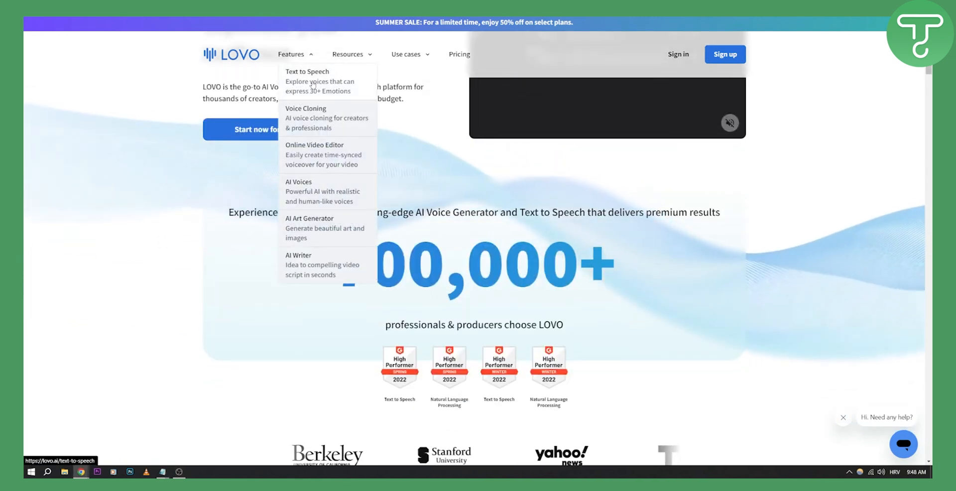
{"action": "mouse_move", "coordinate": [320, 122]}
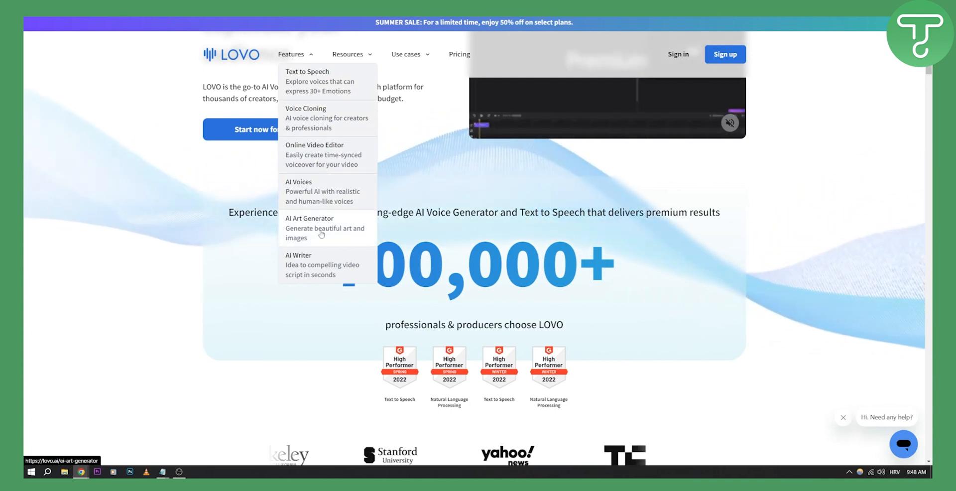
{"action": "mouse_move", "coordinate": [793, 262]}
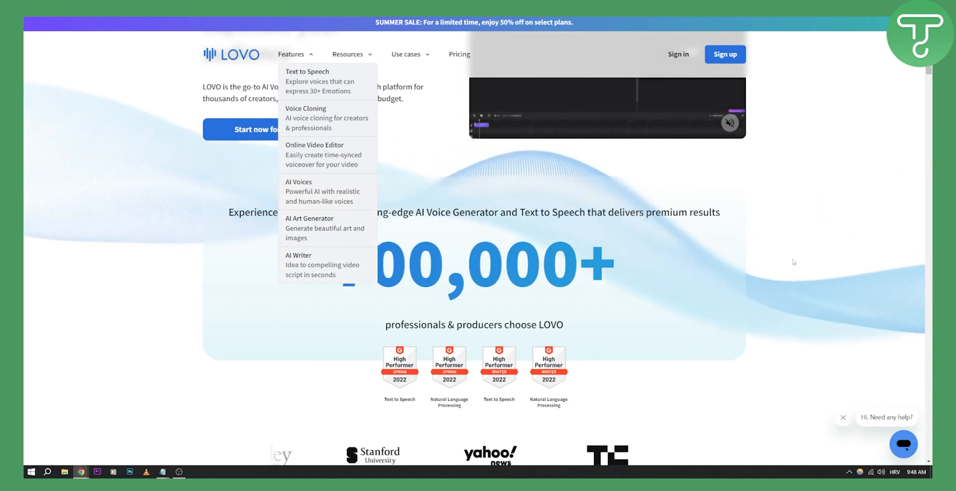
Read through the Genny section, then show the Free, Basic, Pro and Pro+ pricing tiers.
{"action": "scroll", "scroll_direction": "down", "scroll_amount": 3}
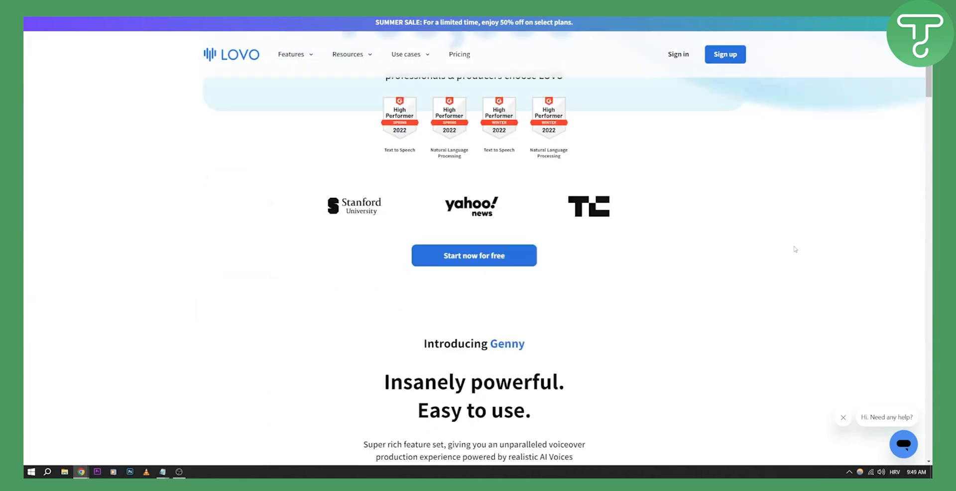
{"action": "scroll", "scroll_direction": "down", "scroll_amount": 3}
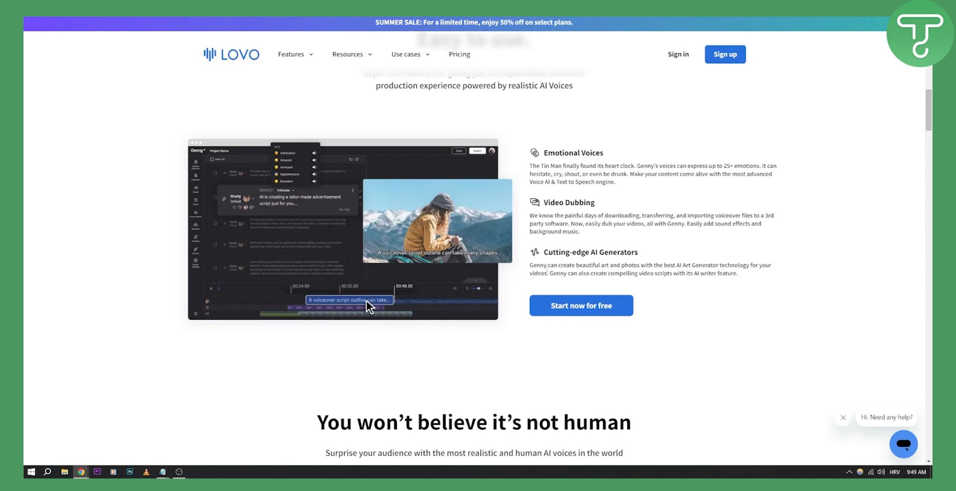
{"action": "scroll", "scroll_direction": "down", "scroll_amount": 3}
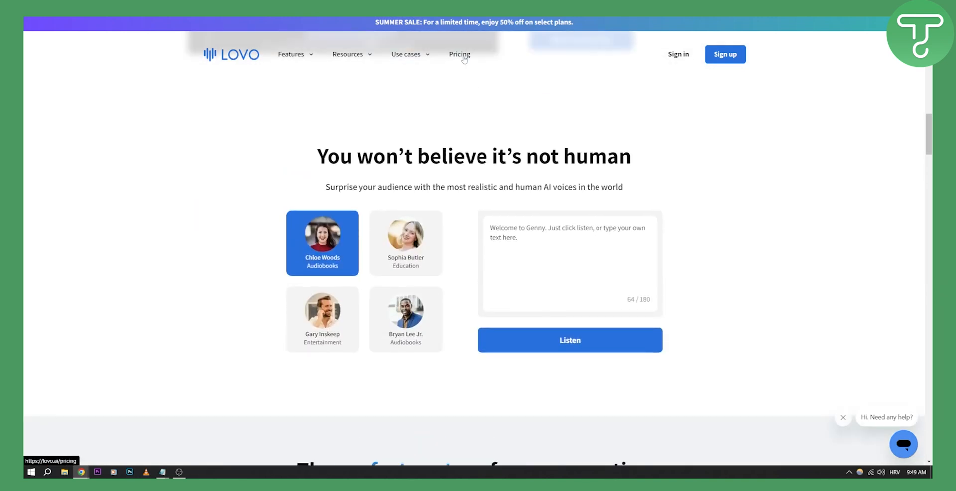
{"action": "left_click", "coordinate": [459, 55]}
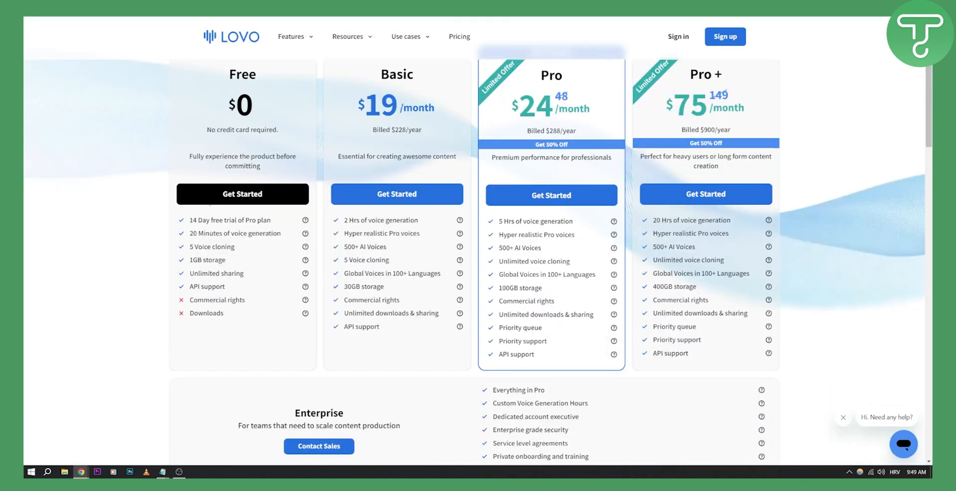
{"action": "scroll", "scroll_direction": "up", "scroll_amount": 3}
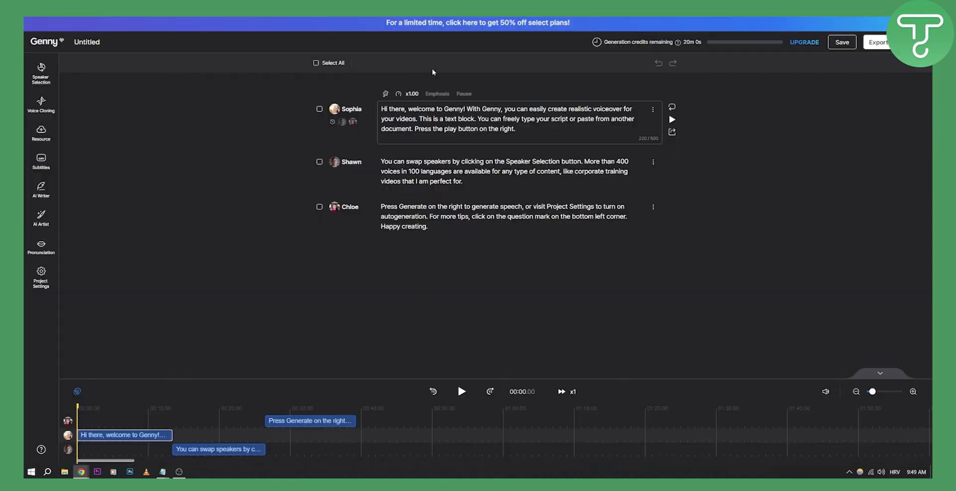
{"action": "mouse_move", "coordinate": [224, 162]}
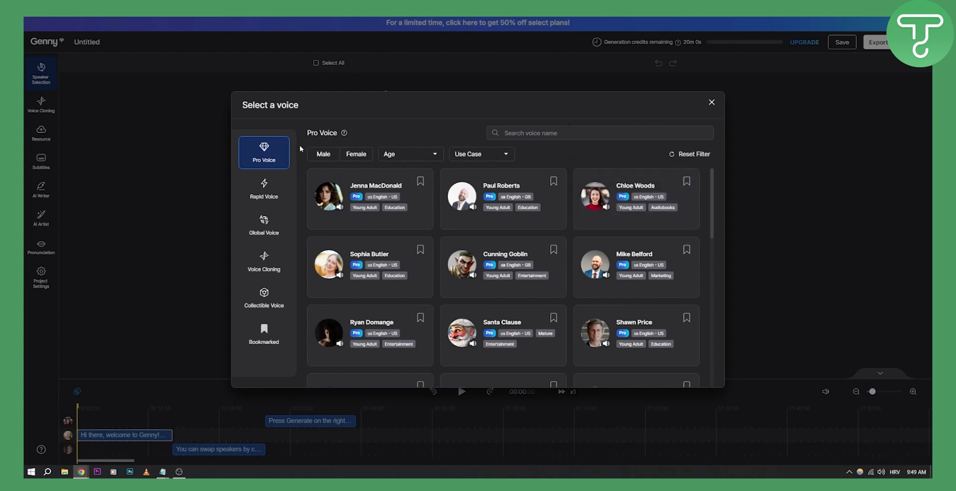
Browse the Rapid Voice and Global Voice collections, landing on Voice Cloning.
{"action": "left_click", "coordinate": [263, 189]}
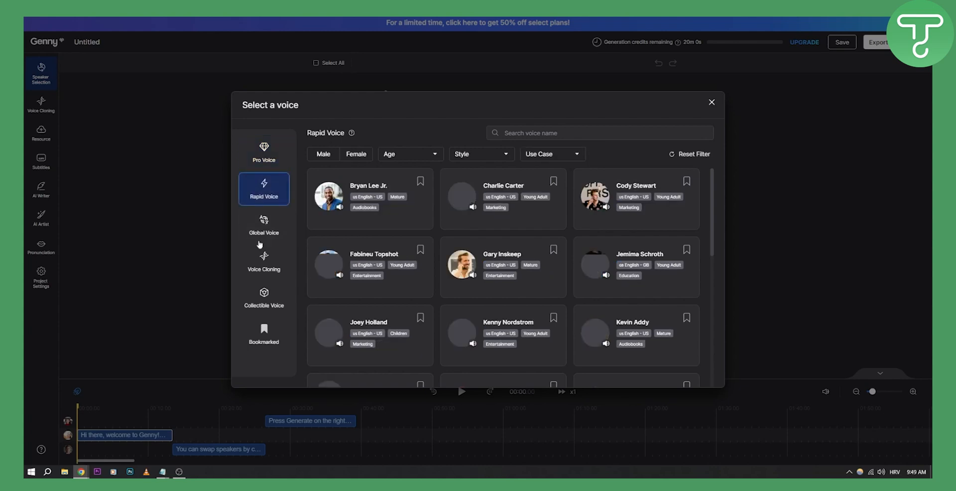
{"action": "left_click", "coordinate": [263, 224]}
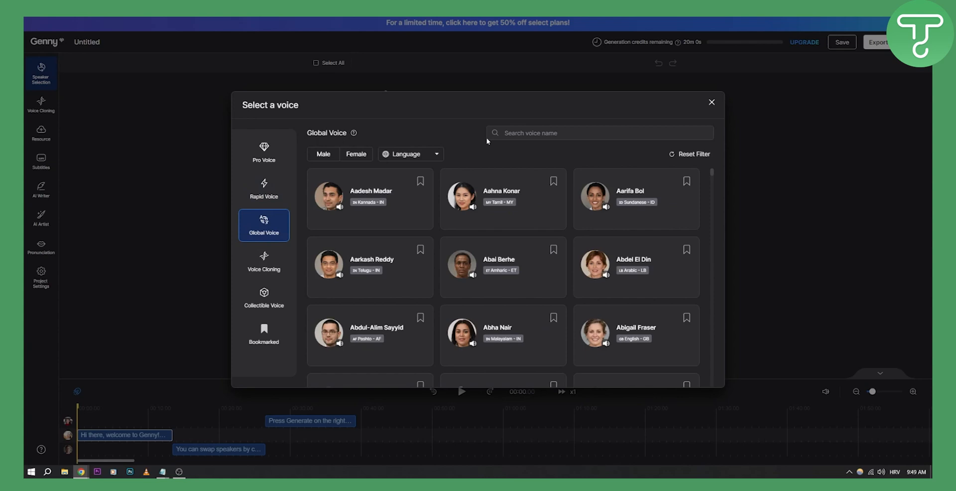
{"action": "left_click", "coordinate": [262, 261]}
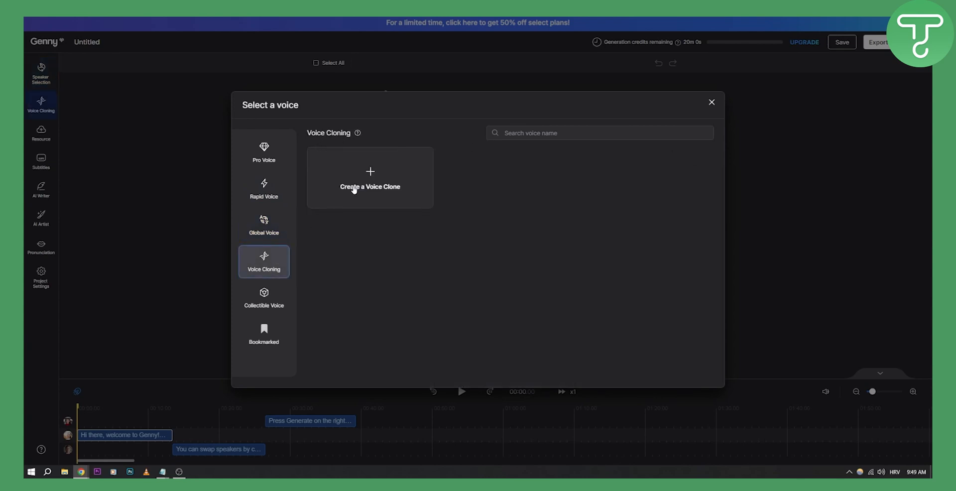
{"action": "left_click", "coordinate": [370, 186]}
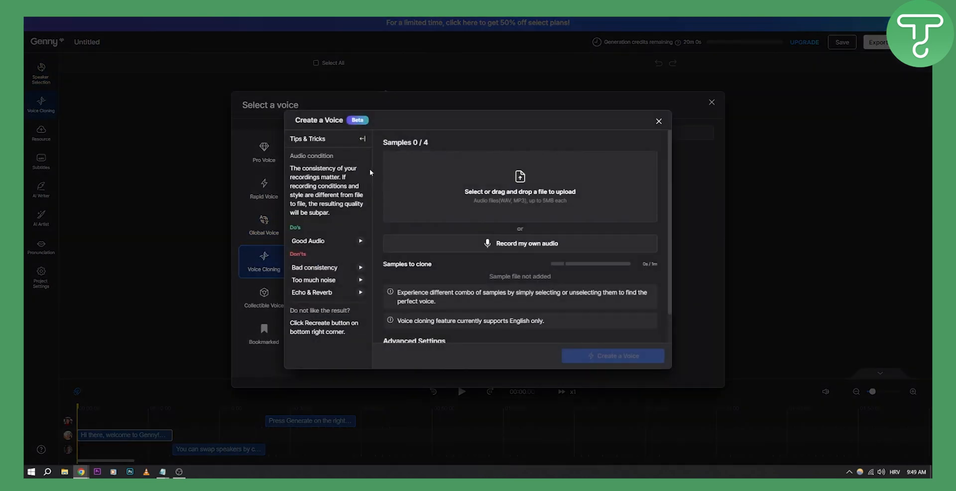
{"action": "mouse_move", "coordinate": [518, 186]}
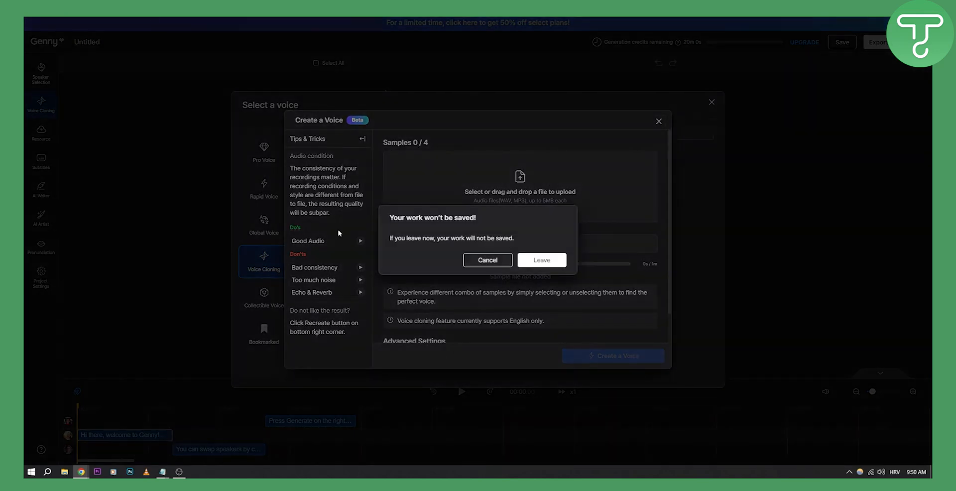
{"action": "left_click", "coordinate": [541, 260]}
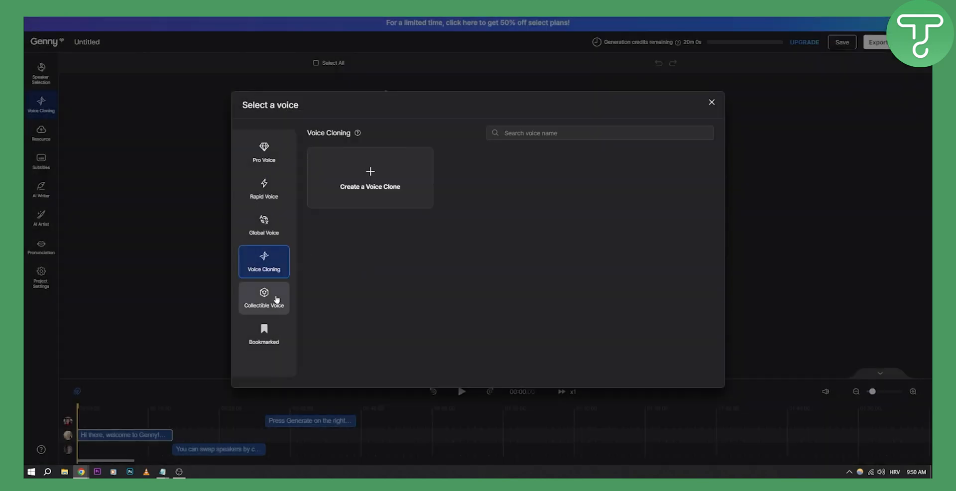
Browse Collectible Voice and Bookmarked voices, then return to the Pro Voice collection.
{"action": "left_click", "coordinate": [263, 298]}
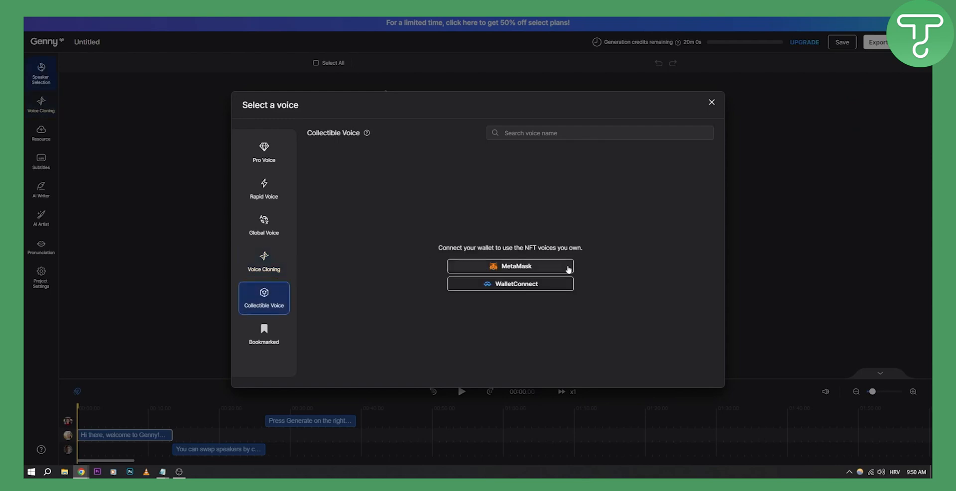
{"action": "mouse_move", "coordinate": [593, 234]}
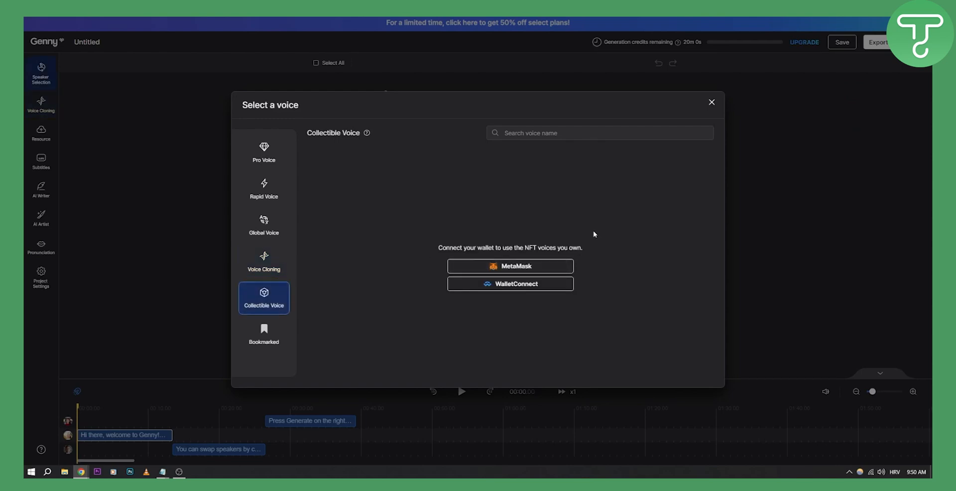
{"action": "mouse_move", "coordinate": [277, 355]}
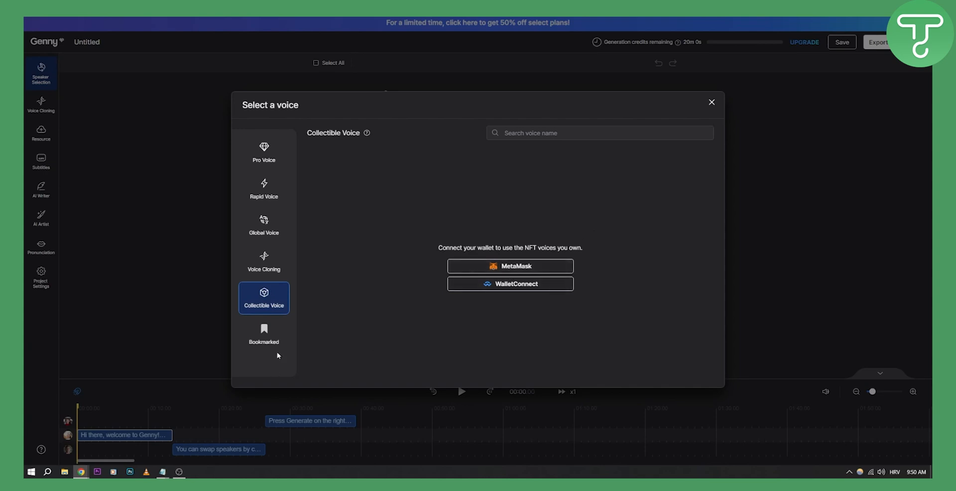
{"action": "left_click", "coordinate": [262, 333]}
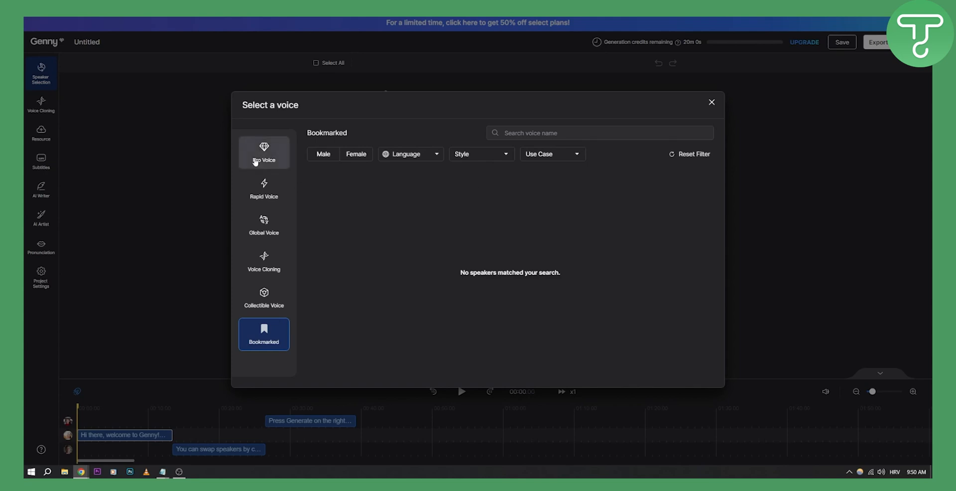
{"action": "left_click", "coordinate": [263, 151]}
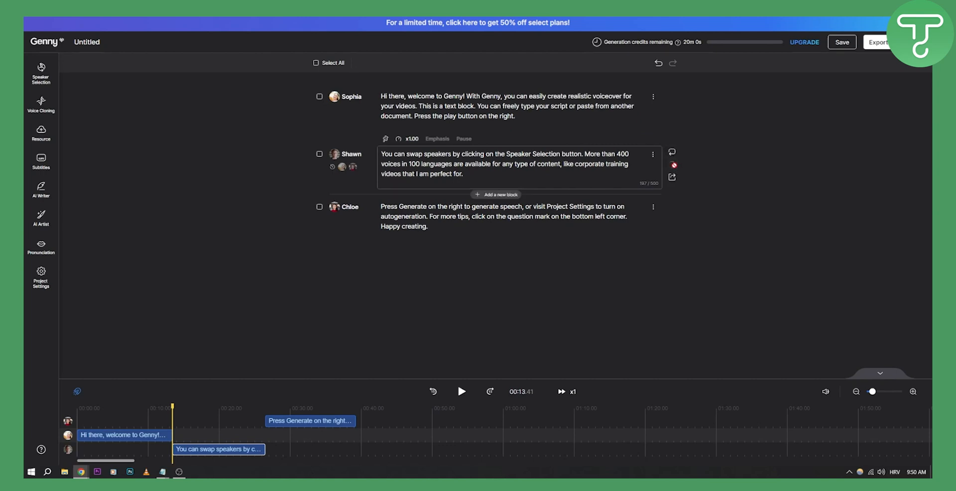
{"action": "mouse_move", "coordinate": [673, 166]}
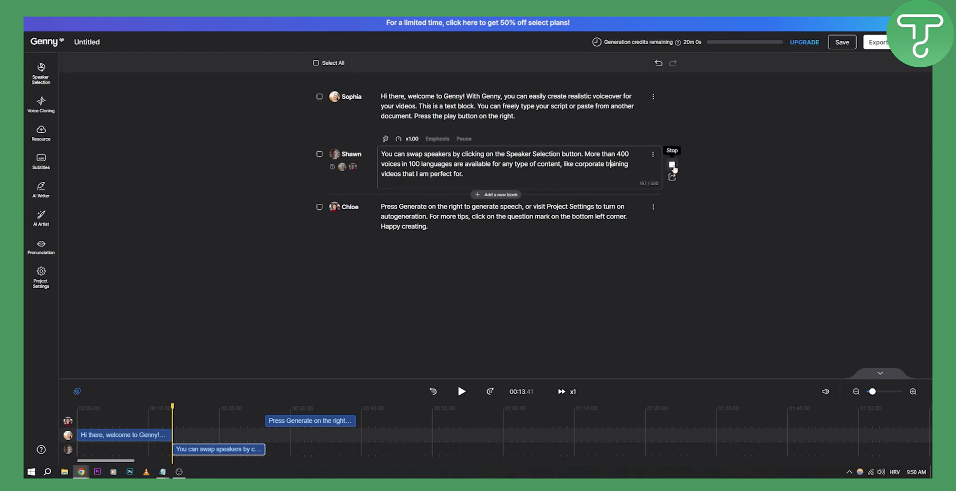
Stop the voice preview of Shawn's speaker block.
{"action": "left_click", "coordinate": [671, 164]}
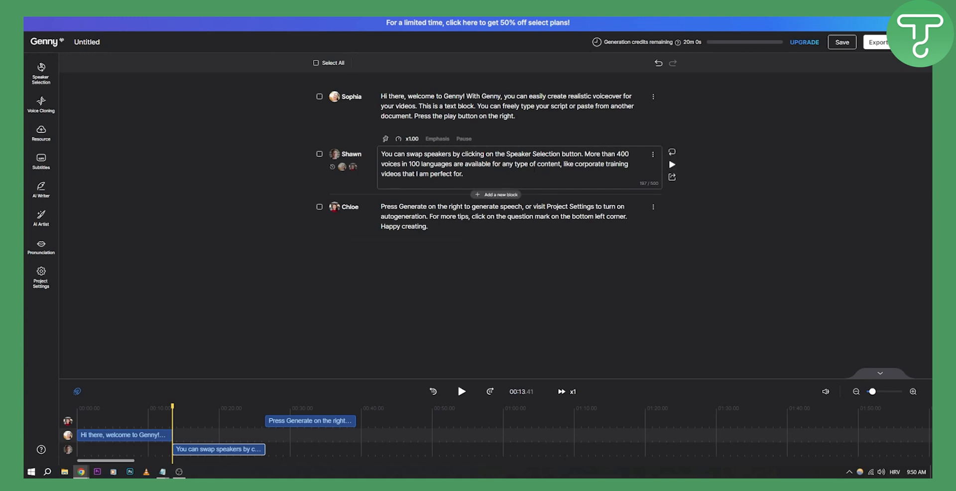
Rewrite Shawn's block to read "Welcome to our tutorial video".
{"action": "type", "text": "W"}
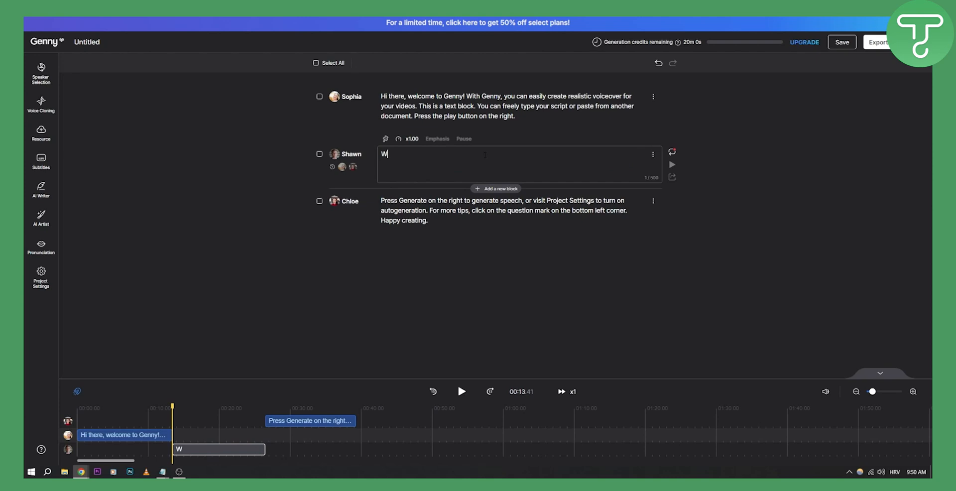
{"action": "type", "text": "elcome to our tutorial video"}
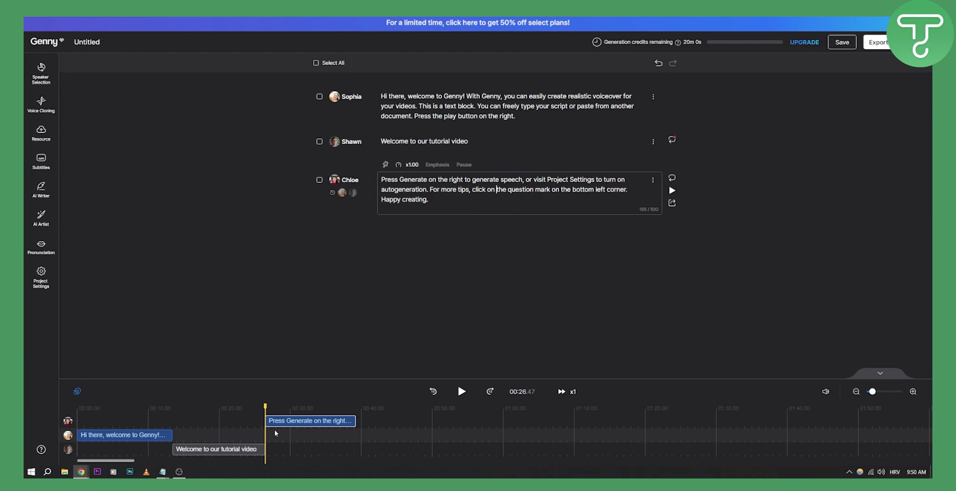
{"action": "mouse_move", "coordinate": [148, 414]}
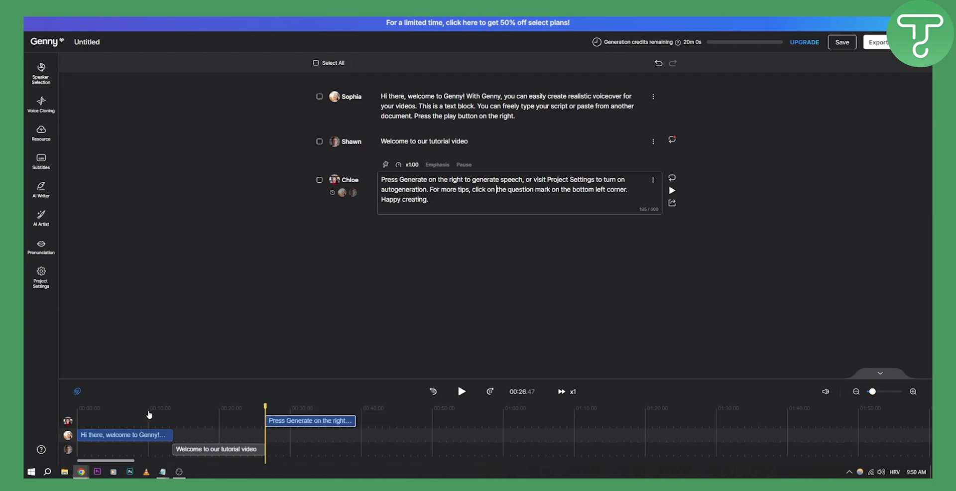
Move the playhead to 00:00 and select Sophia's welcome block for editing.
{"action": "left_click", "coordinate": [86, 408]}
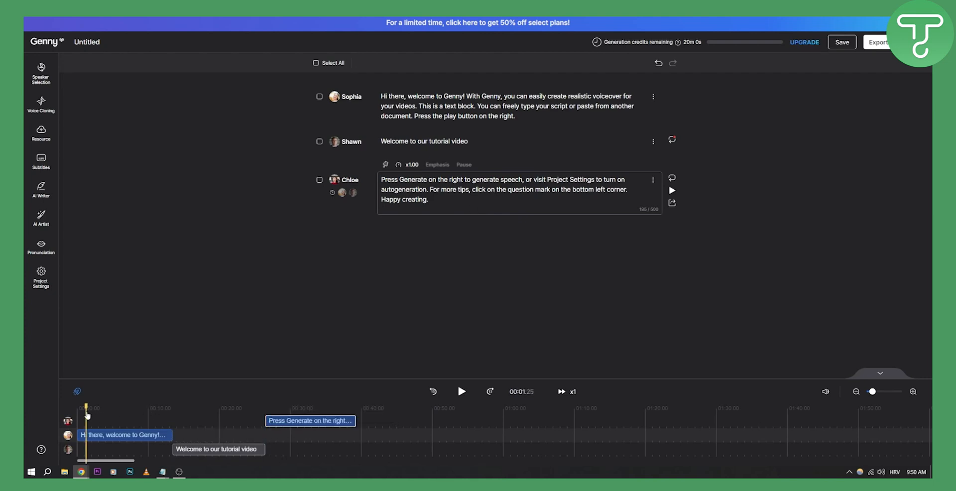
{"action": "mouse_move", "coordinate": [496, 128]}
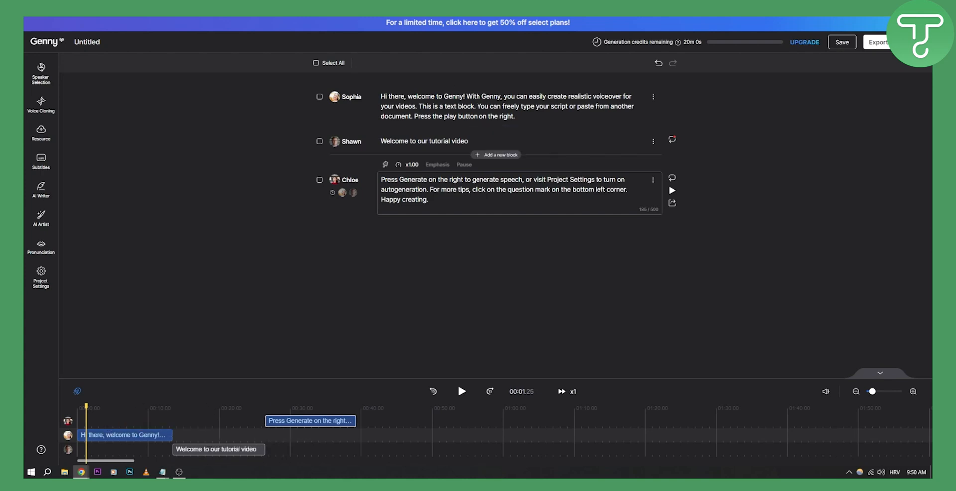
{"action": "mouse_move", "coordinate": [296, 388]}
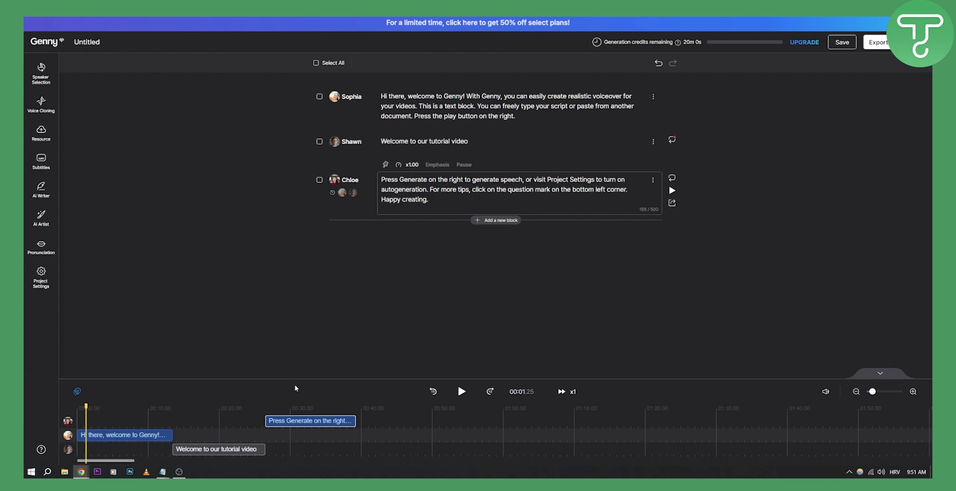
{"action": "left_click", "coordinate": [842, 42]}
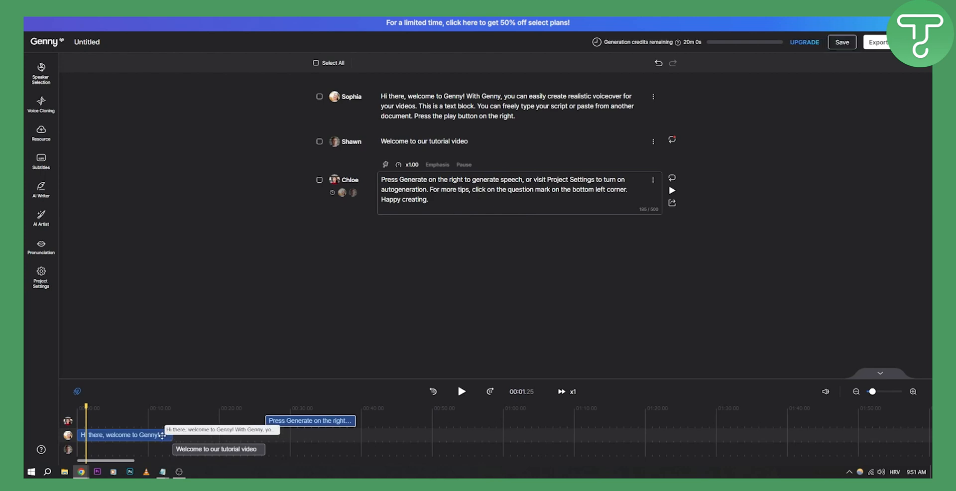
{"action": "left_click", "coordinate": [505, 113]}
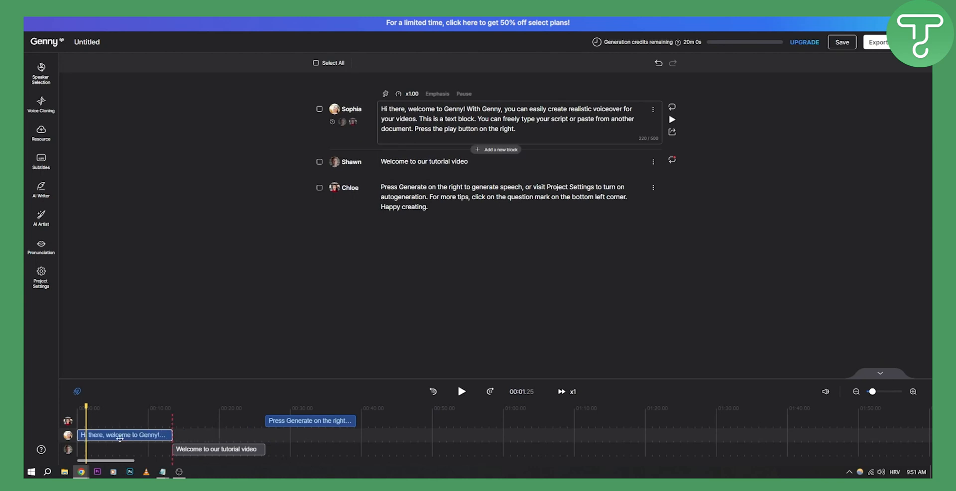
{"action": "mouse_move", "coordinate": [451, 447]}
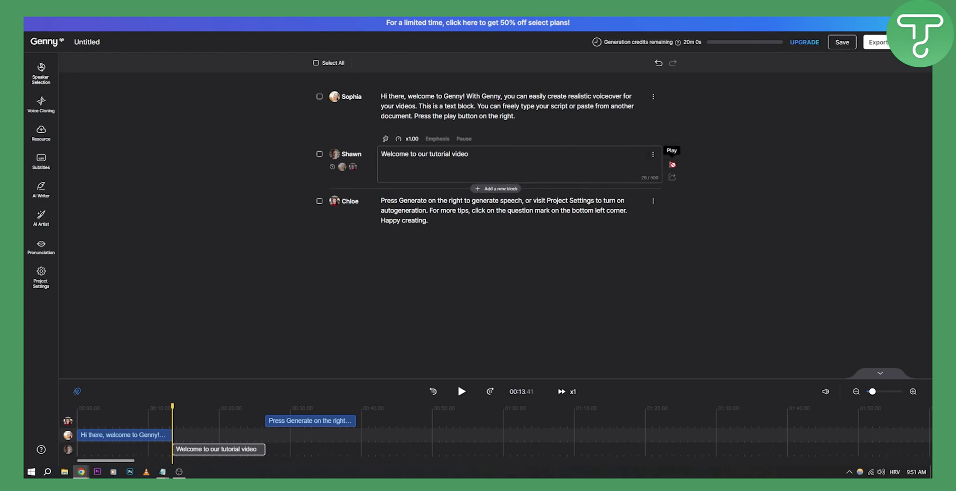
{"action": "mouse_move", "coordinate": [152, 205]}
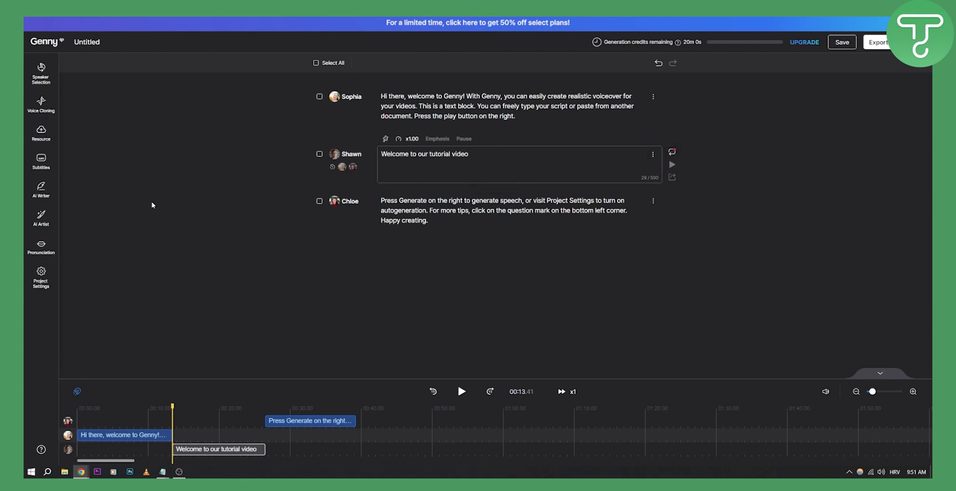
{"action": "mouse_move", "coordinate": [112, 138]}
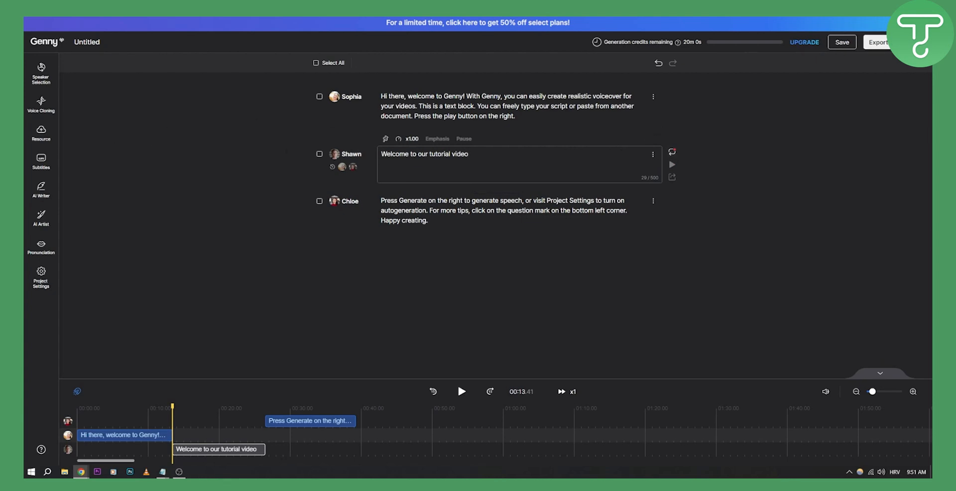
{"action": "mouse_move", "coordinate": [218, 136]}
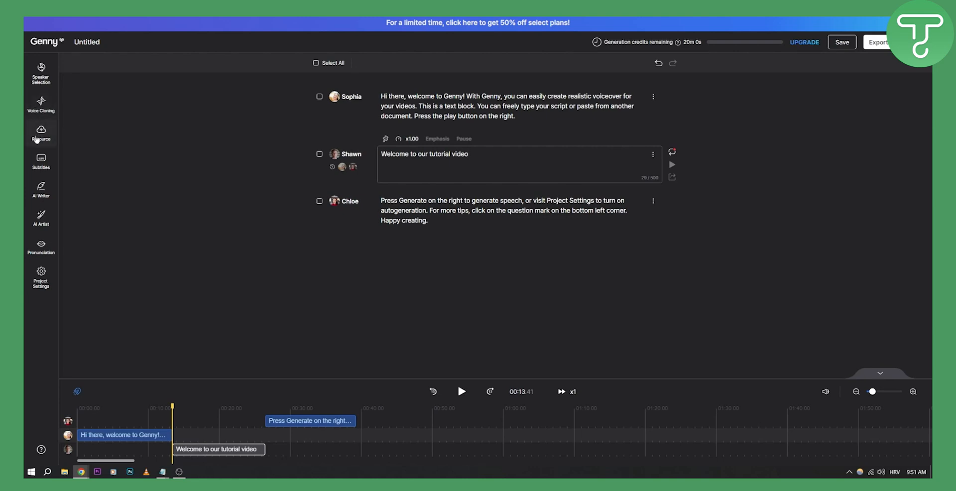
{"action": "left_click", "coordinate": [40, 132]}
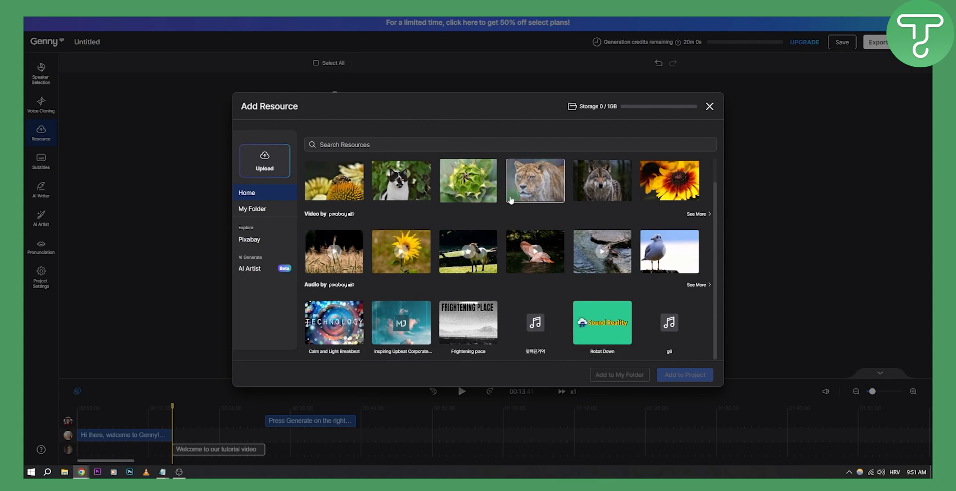
{"action": "left_click", "coordinate": [709, 106]}
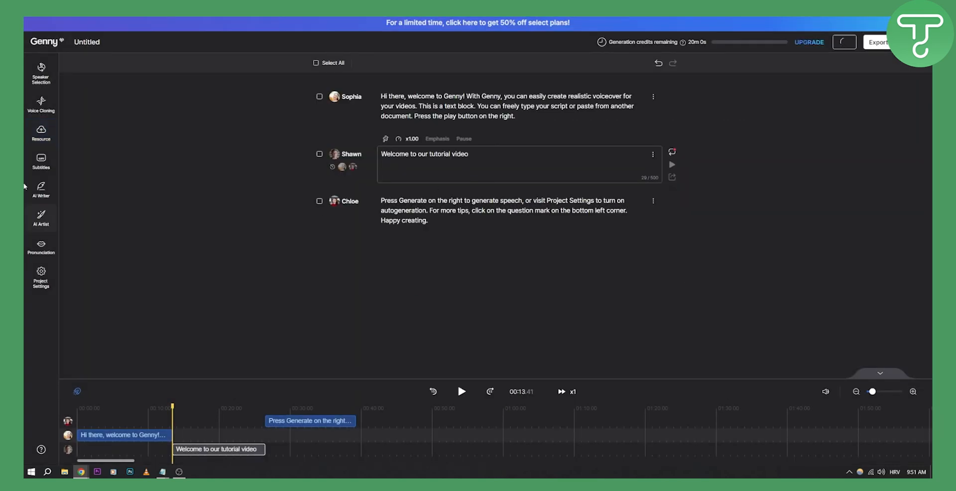
Auto-generate six timed subtitle captions and move playback to about 00:20.
{"action": "left_click", "coordinate": [40, 161]}
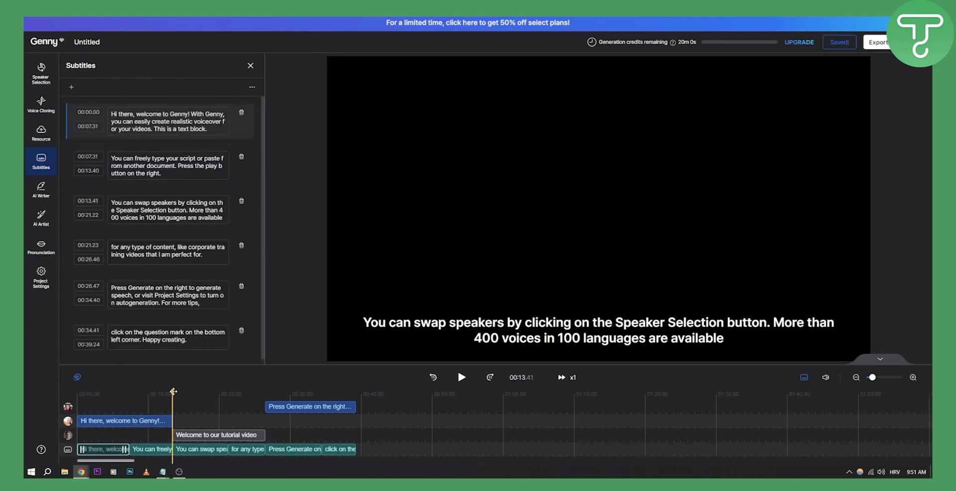
{"action": "left_click_drag", "start_coordinate": [172, 393], "coordinate": [221, 394]}
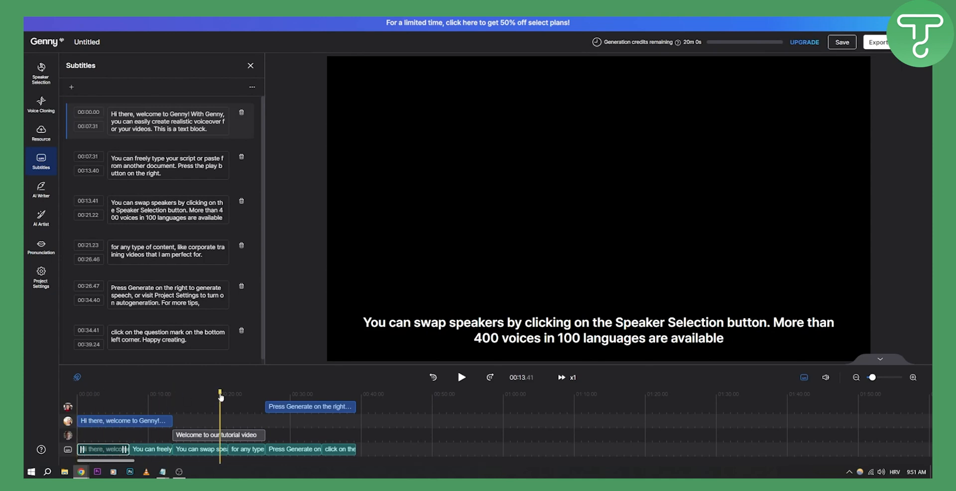
View the AI Writer's Youtube Video script template form, then close it.
{"action": "left_click", "coordinate": [40, 189]}
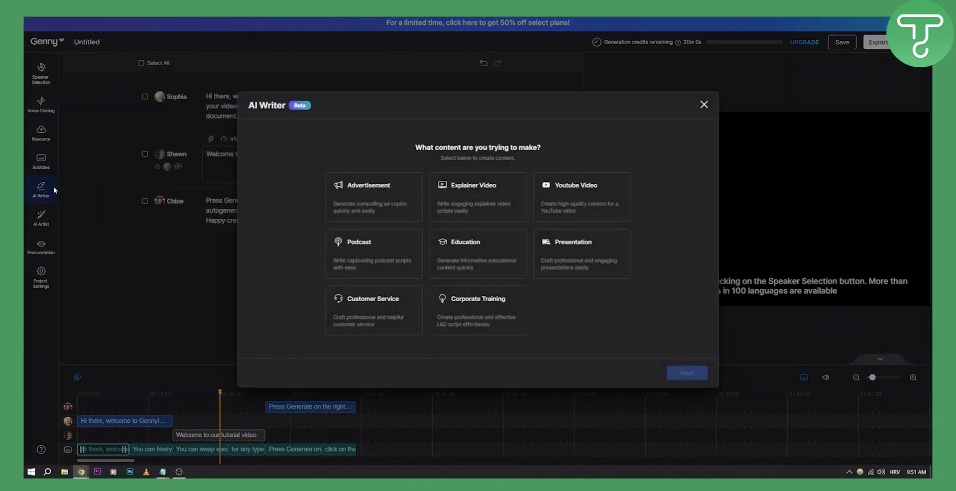
{"action": "mouse_move", "coordinate": [584, 192]}
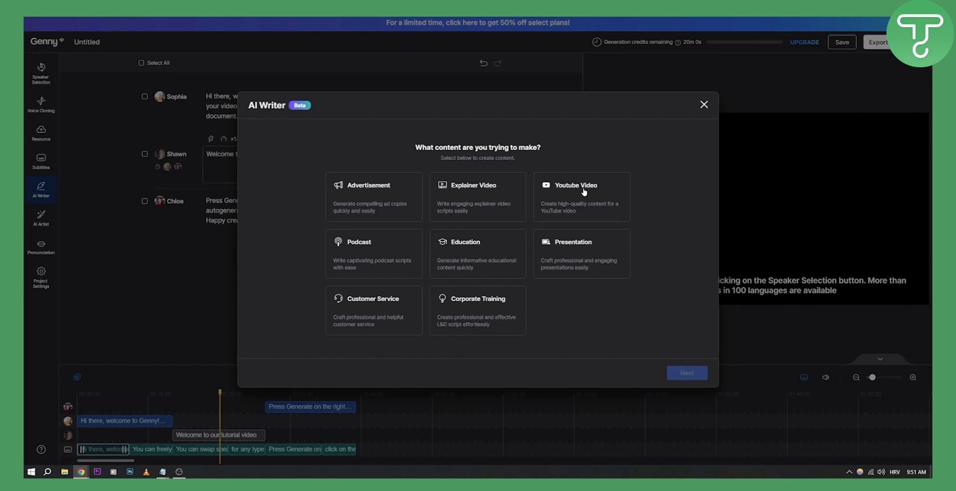
{"action": "mouse_move", "coordinate": [427, 247]}
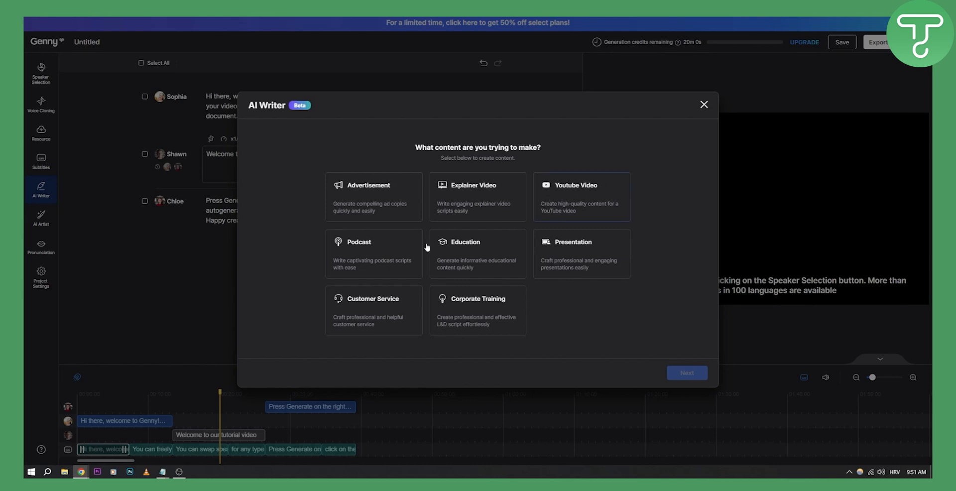
{"action": "mouse_move", "coordinate": [591, 252]}
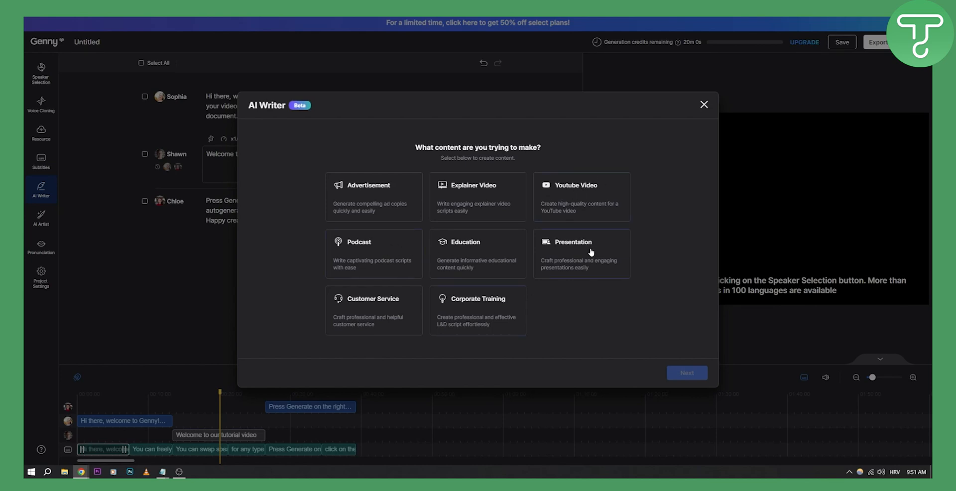
{"action": "left_click", "coordinate": [581, 196]}
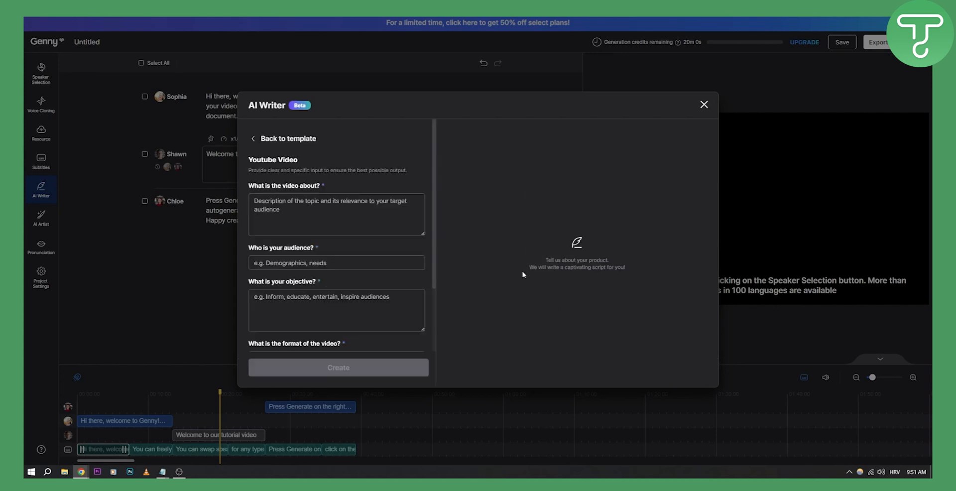
{"action": "left_click", "coordinate": [335, 215]}
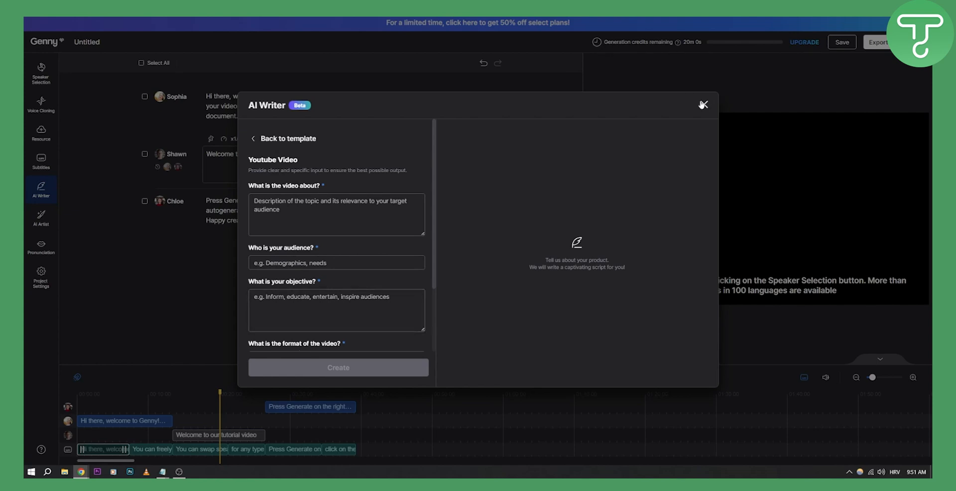
{"action": "left_click", "coordinate": [702, 104]}
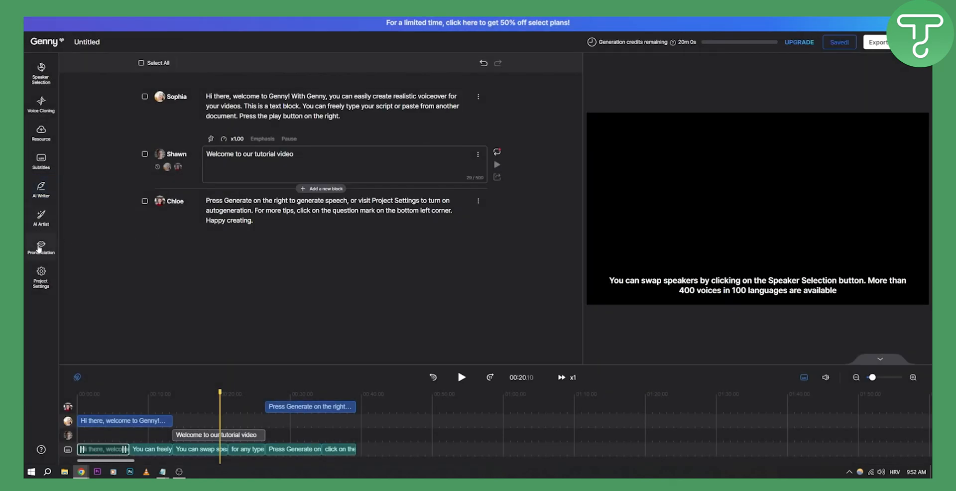
View the Pronunciation Editor word list and close it.
{"action": "left_click", "coordinate": [39, 247]}
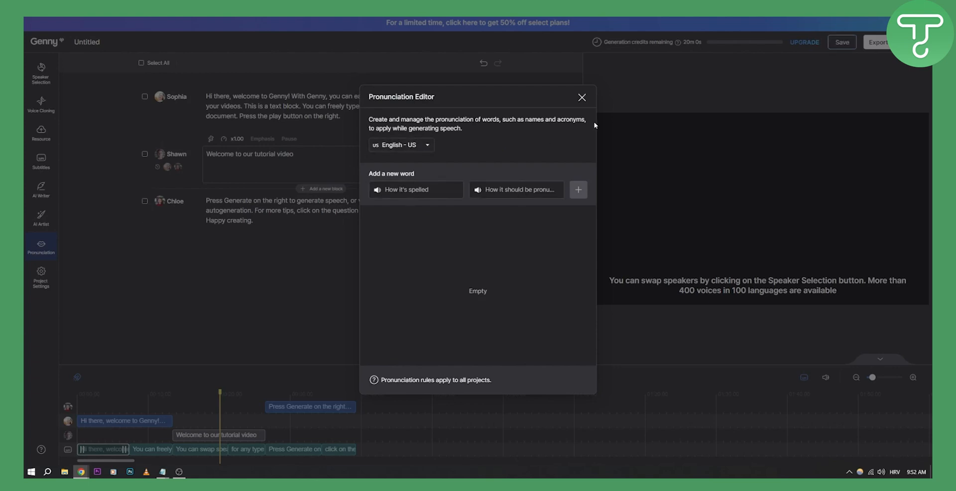
{"action": "left_click", "coordinate": [581, 97]}
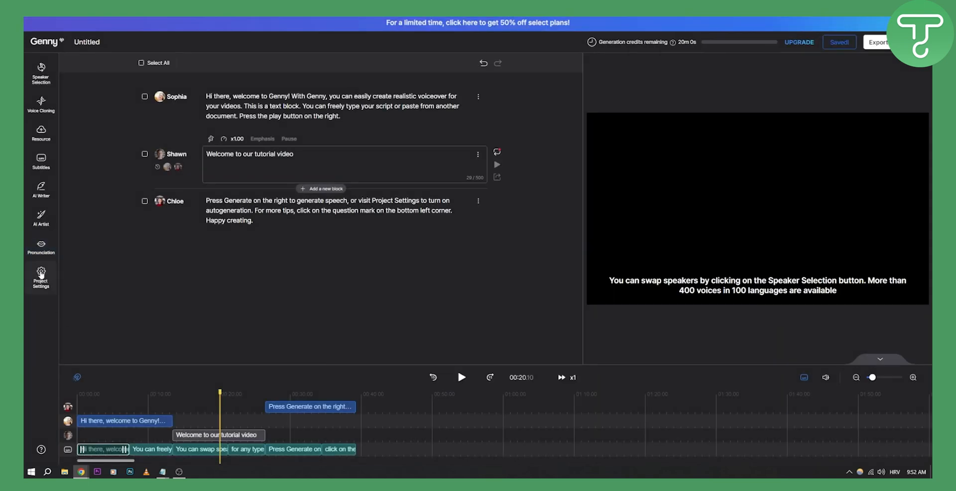
{"action": "left_click", "coordinate": [40, 276]}
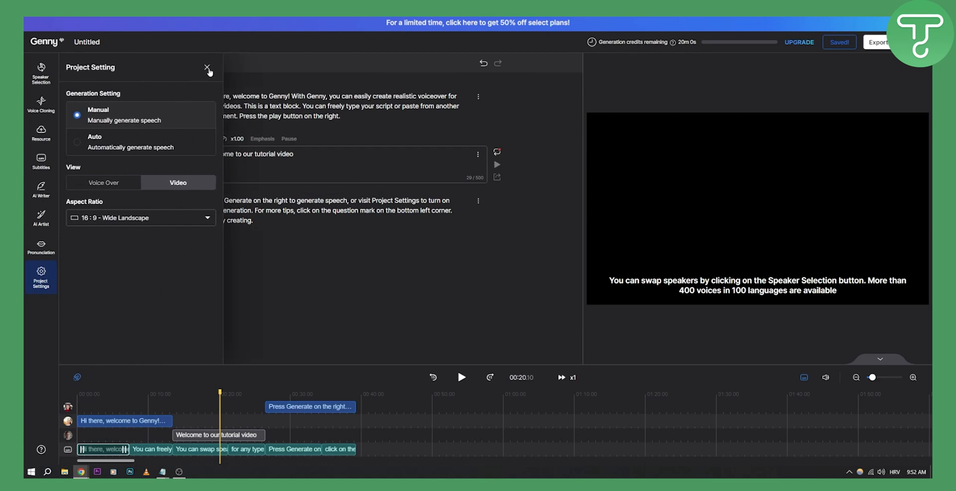
{"action": "left_click", "coordinate": [207, 66]}
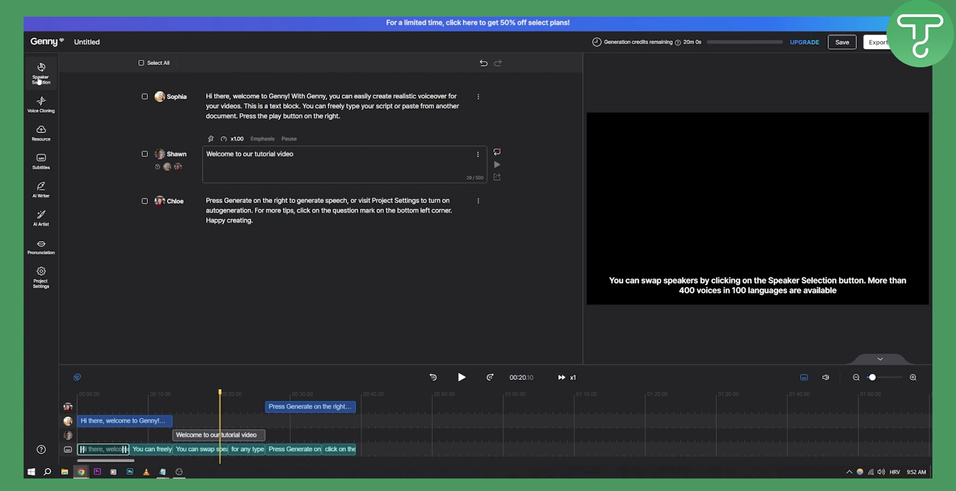
{"action": "mouse_move", "coordinate": [321, 128]}
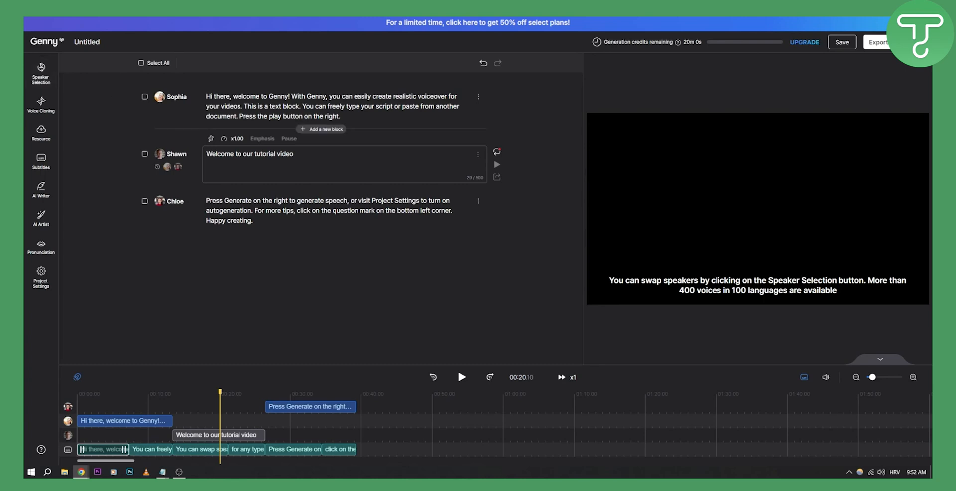